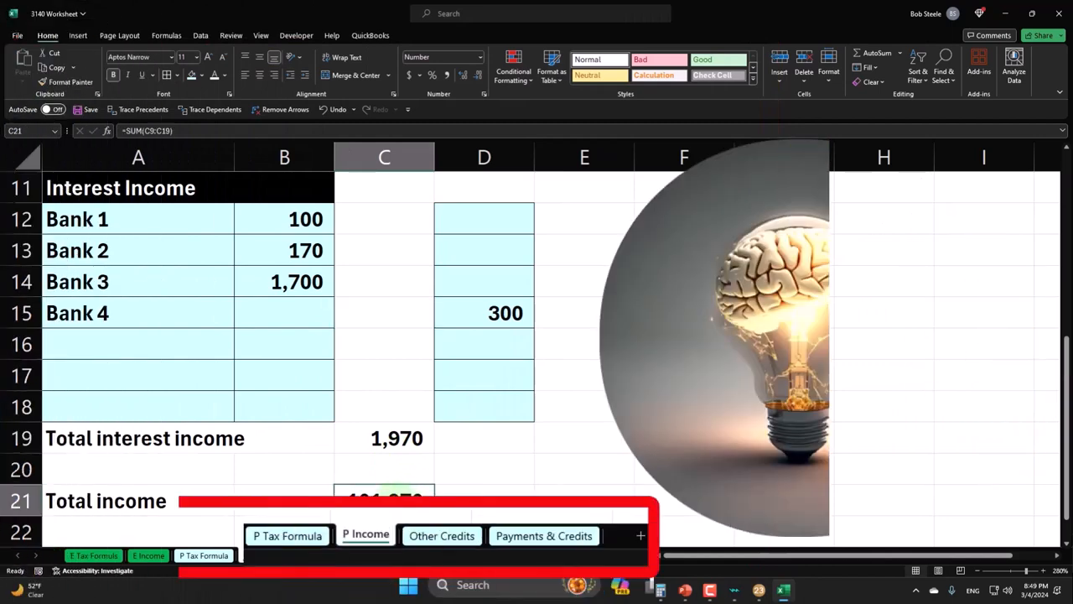
- View the 2023 tax calculation on the P Tax Formula sheet, then go to Lacerte
click(202, 555)
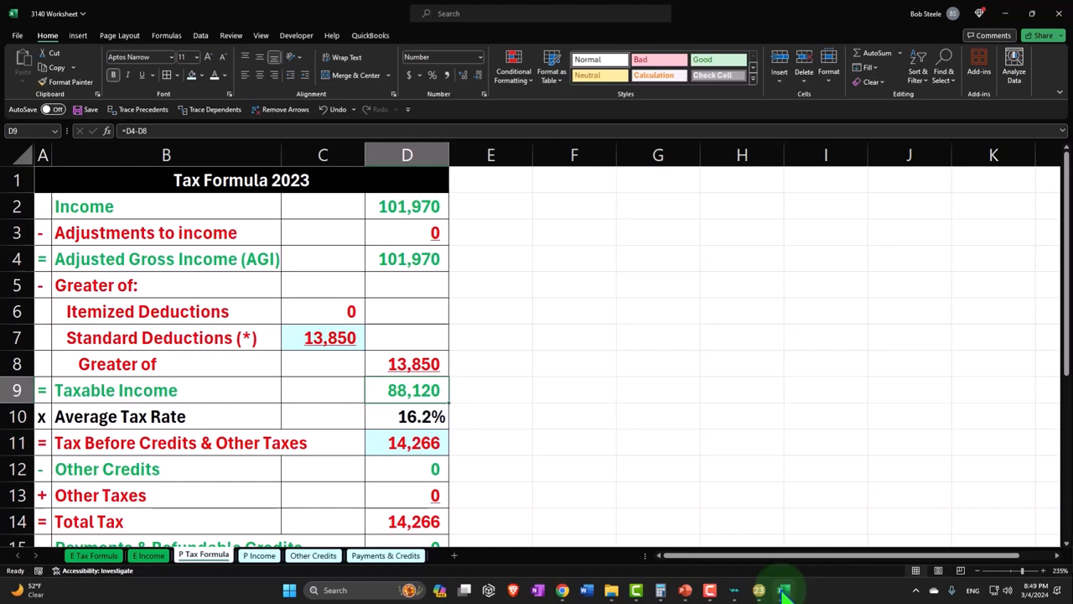
click(788, 588)
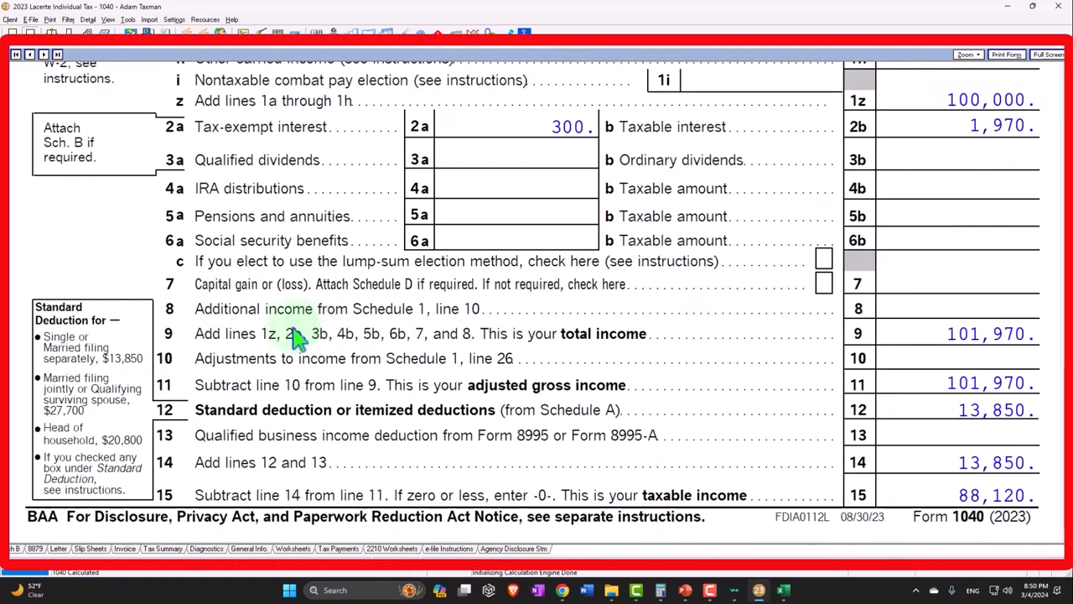
mouse_move(234, 327)
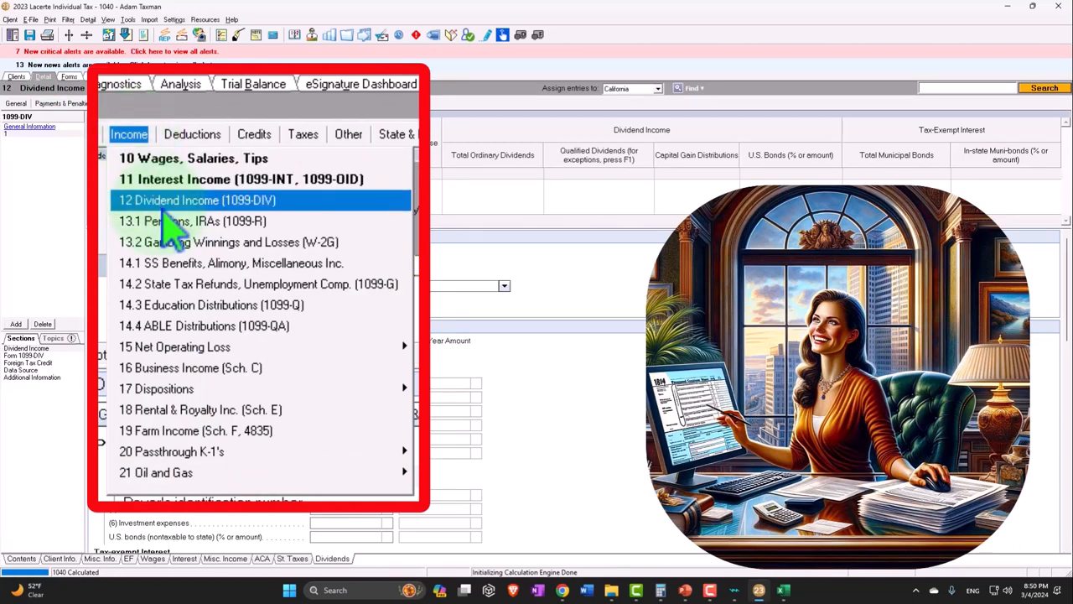
mouse_move(201, 230)
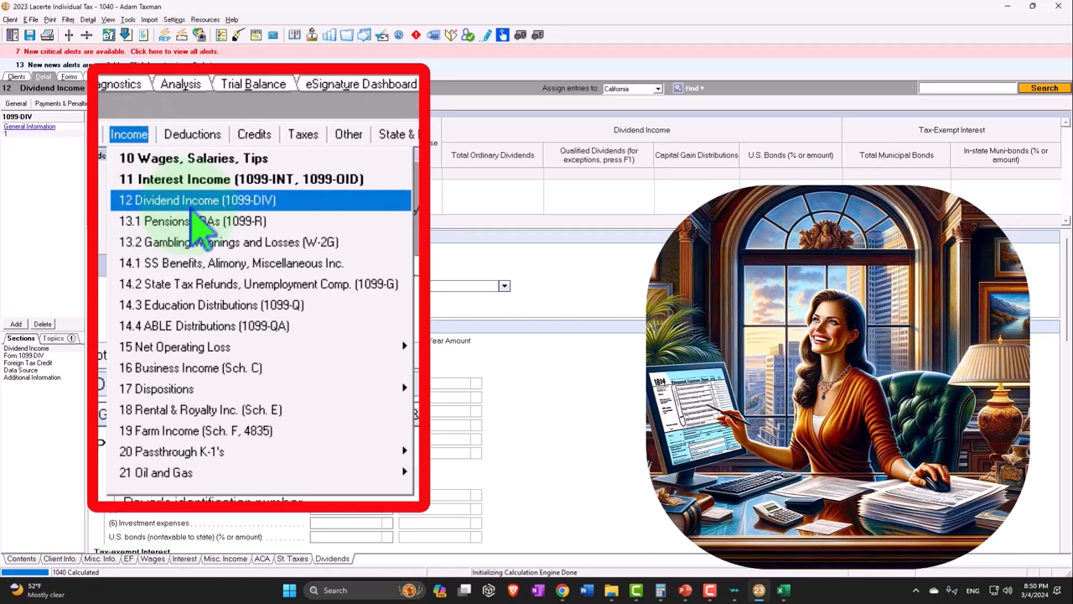
mouse_move(255, 231)
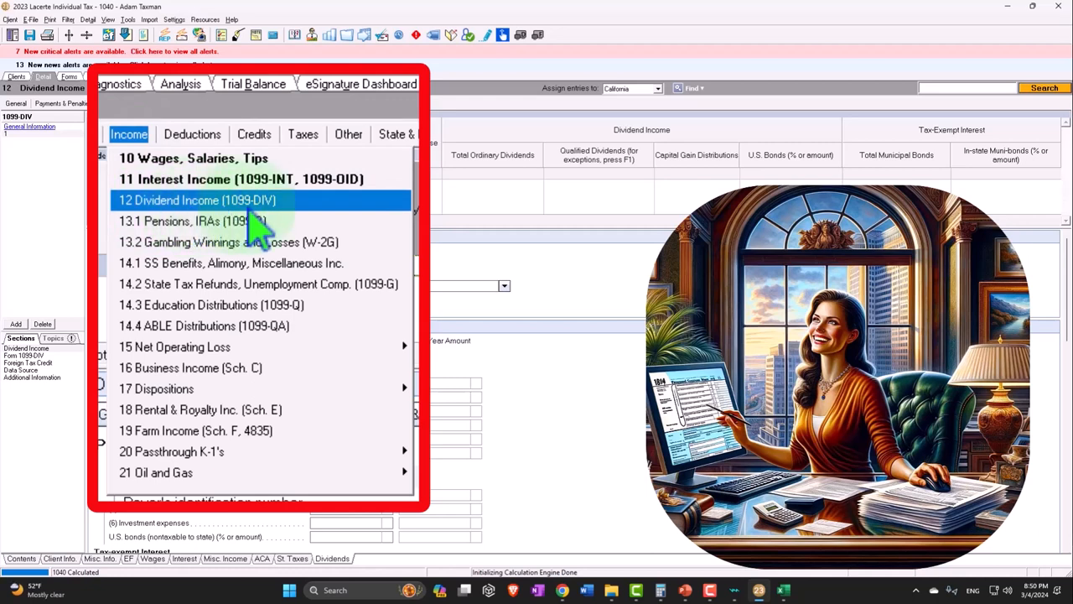
- Open screen 12 Dividend Income (1099-DIV) from the Income list
click(197, 199)
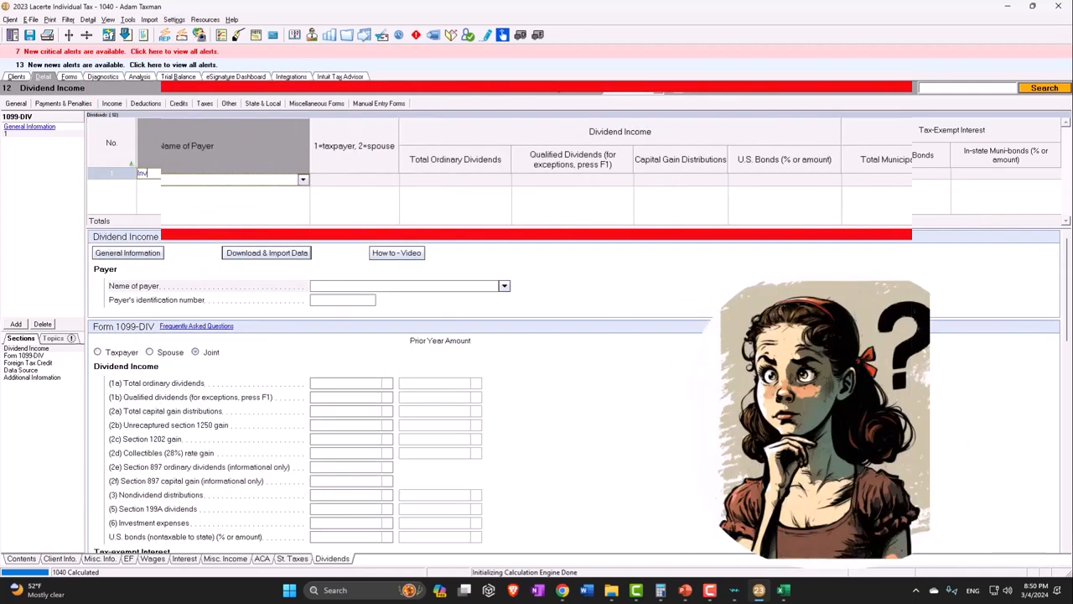
- Enter a 1099-DIV from payer Inv 1 with 500 in total municipal bonds
text(Inv 1)
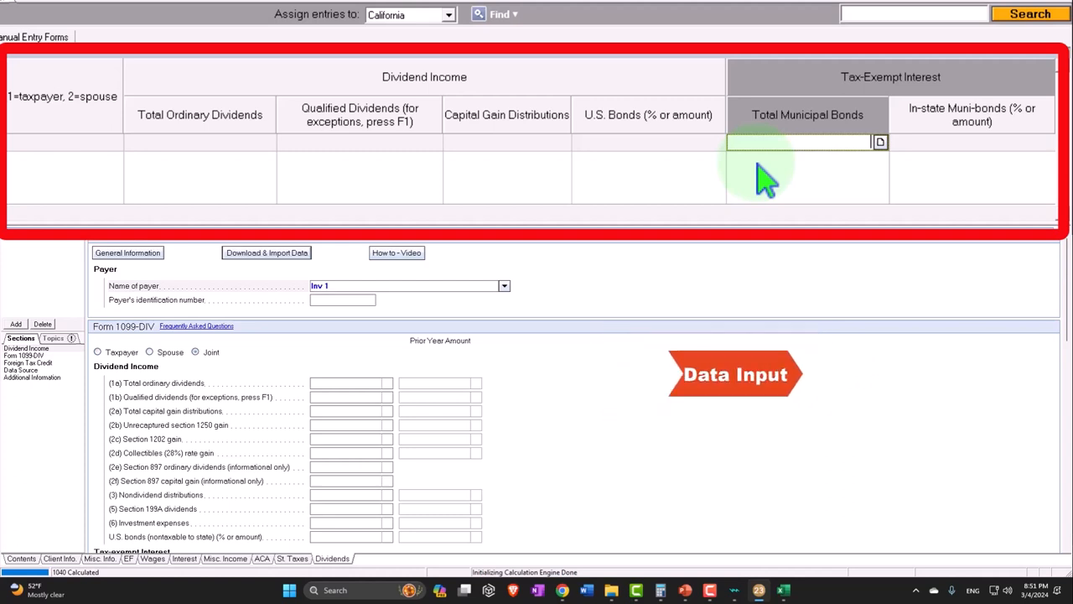
text(500)
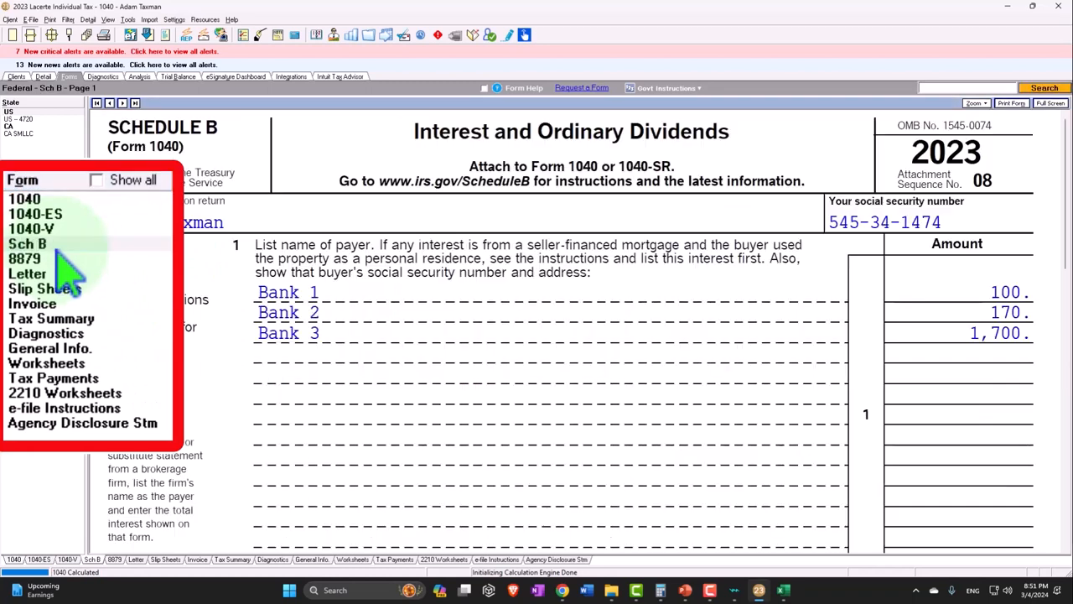
- Confirm Form 1040 line 2a shows 800 tax-exempt interest, then return to Excel
click(26, 243)
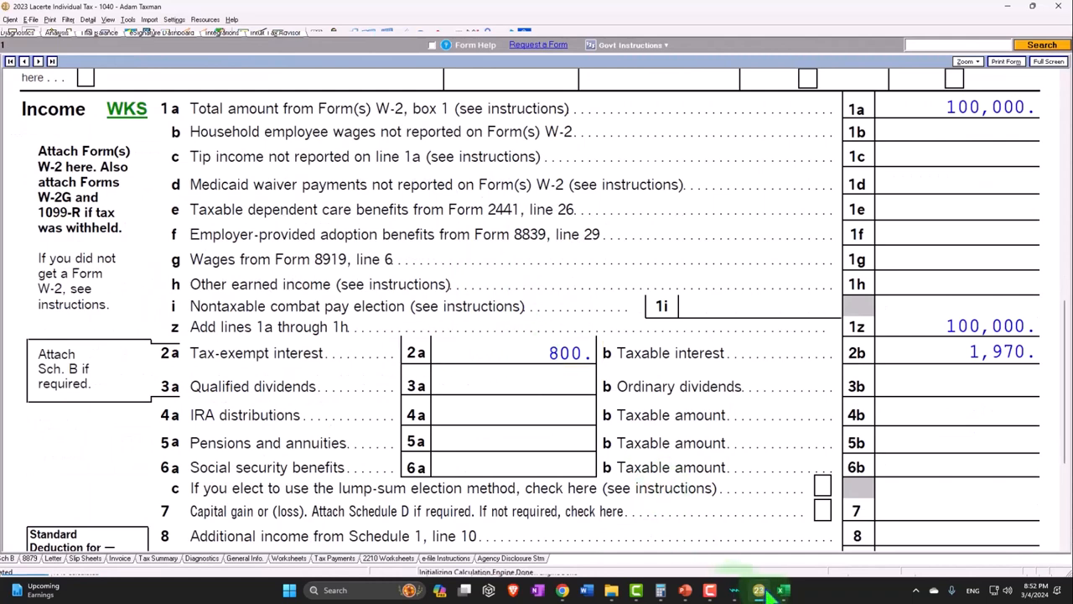
click(779, 587)
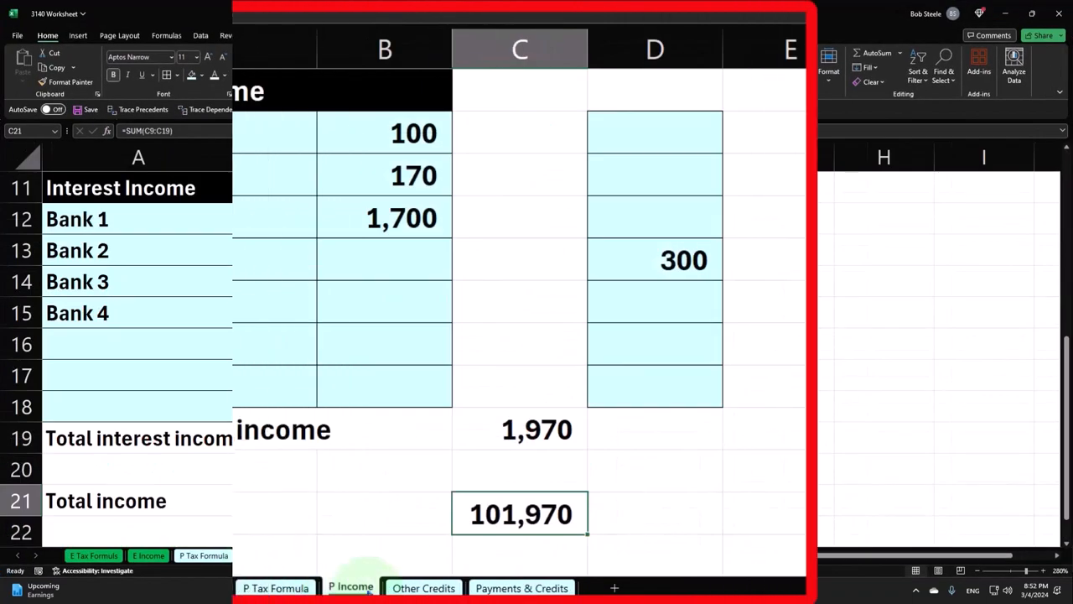
- Enter 500 in column D and a SUM total formula in D19
text(500)
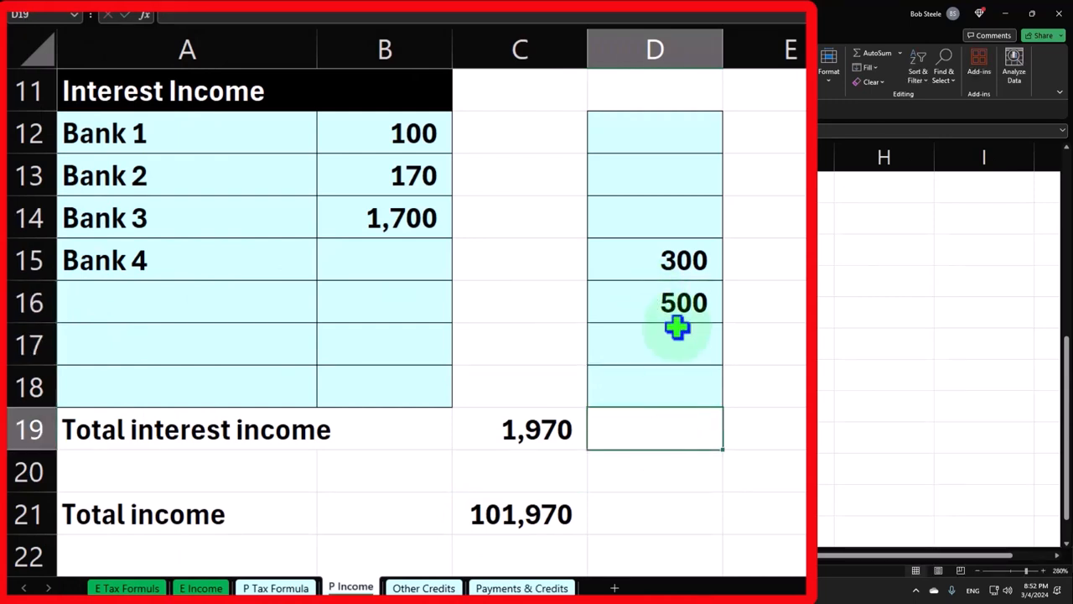
text(=sum(D18)
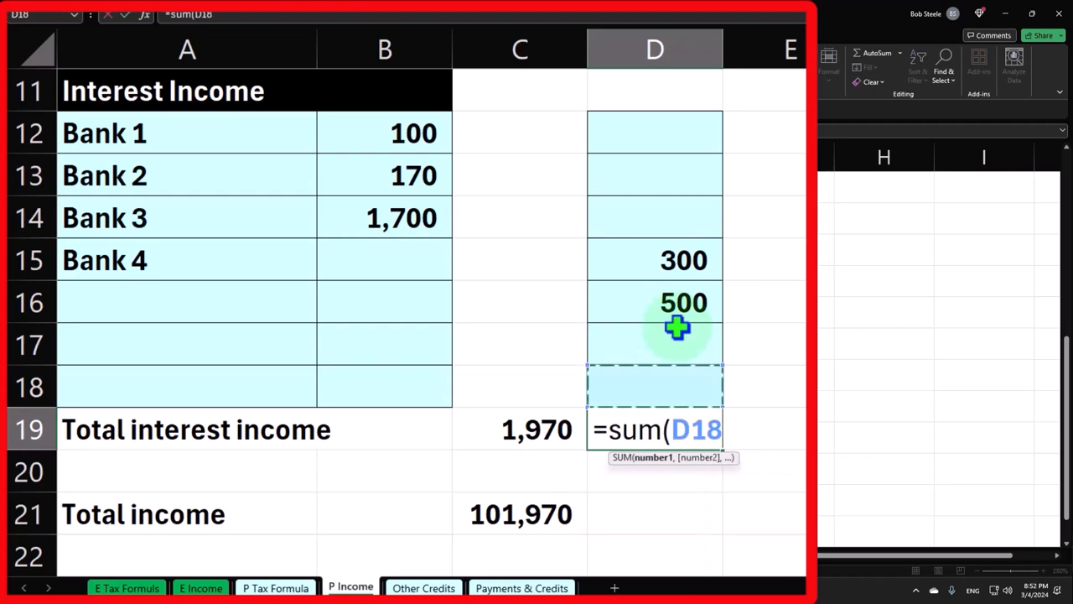
key(Enter)
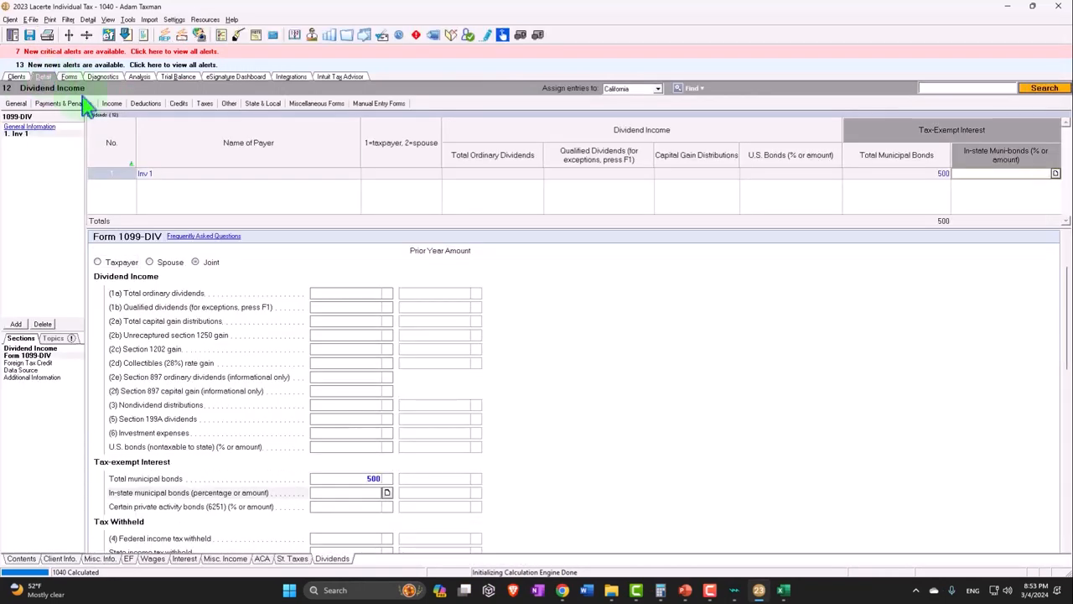
- Open screen 20 Passthrough K-1's from the Income list
click(129, 102)
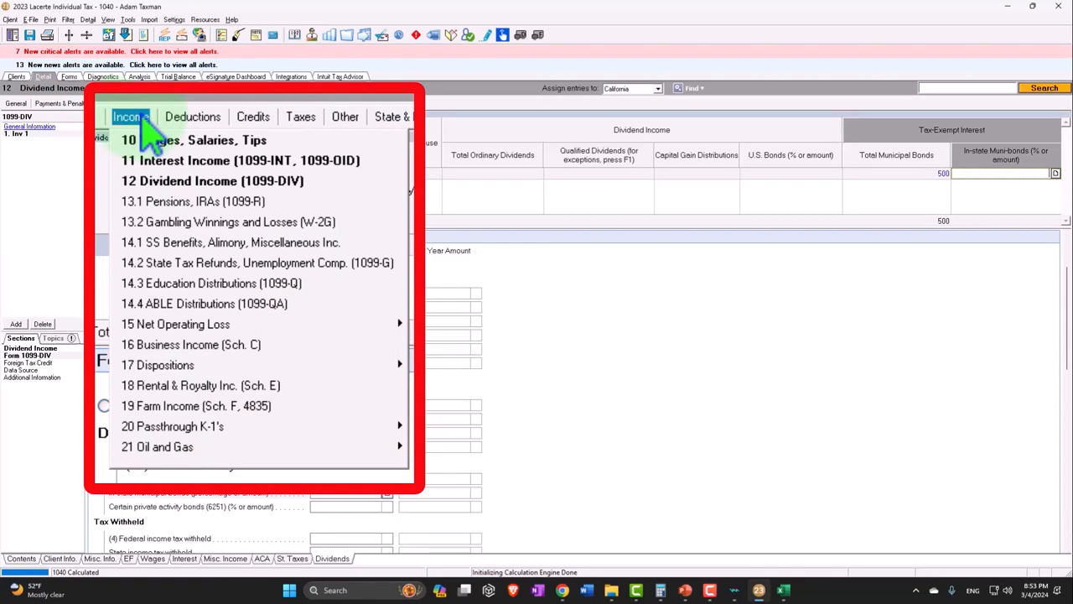
mouse_move(301, 427)
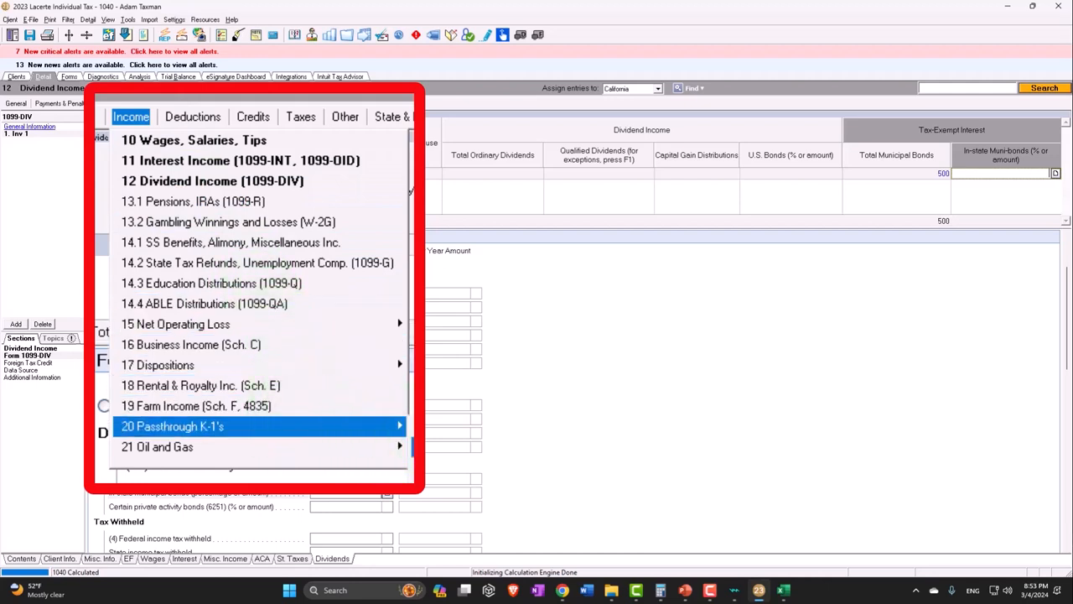
click(172, 426)
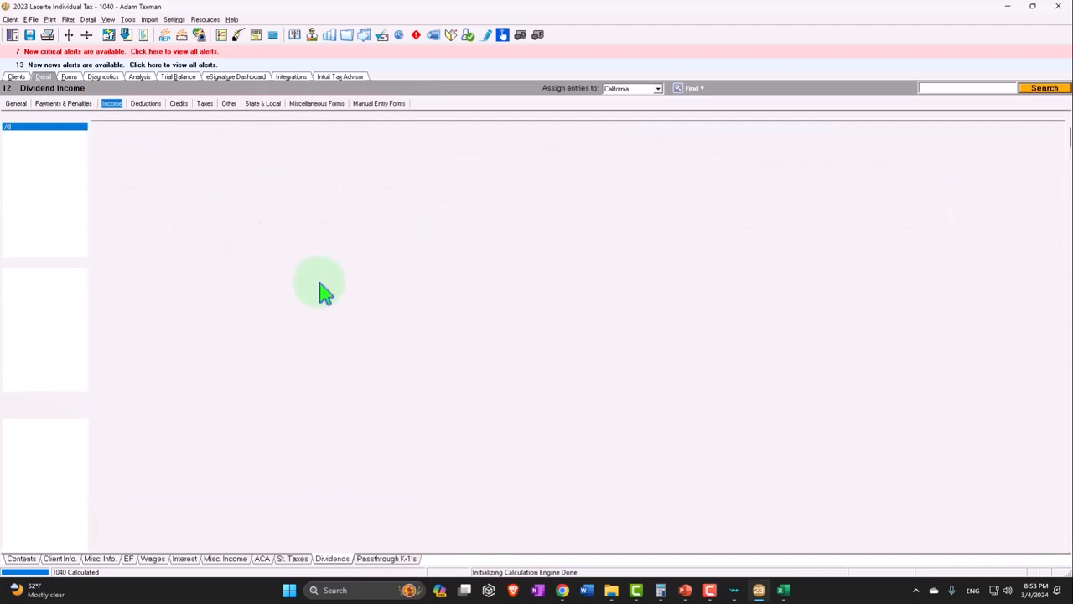
- Add a partnership K-1 record and scroll down to its Part III income lines
click(390, 559)
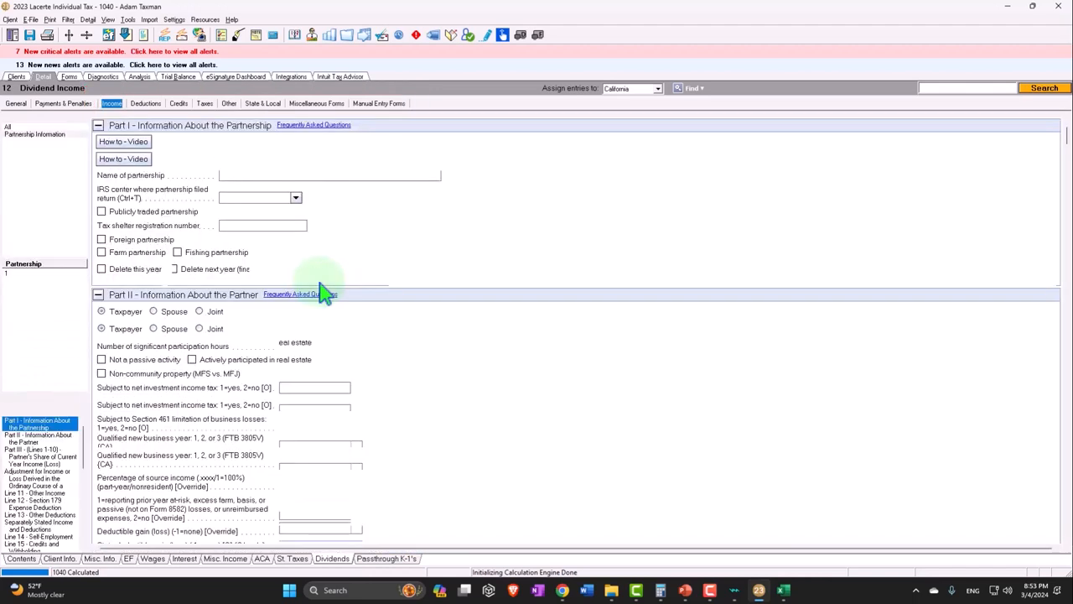
click(402, 559)
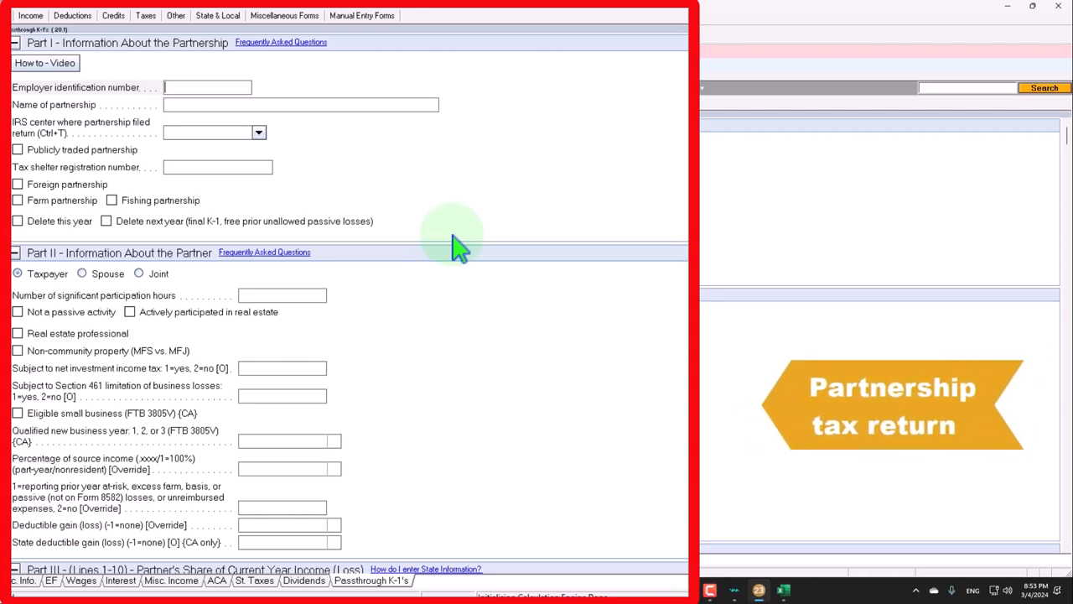
scroll(down, 3)
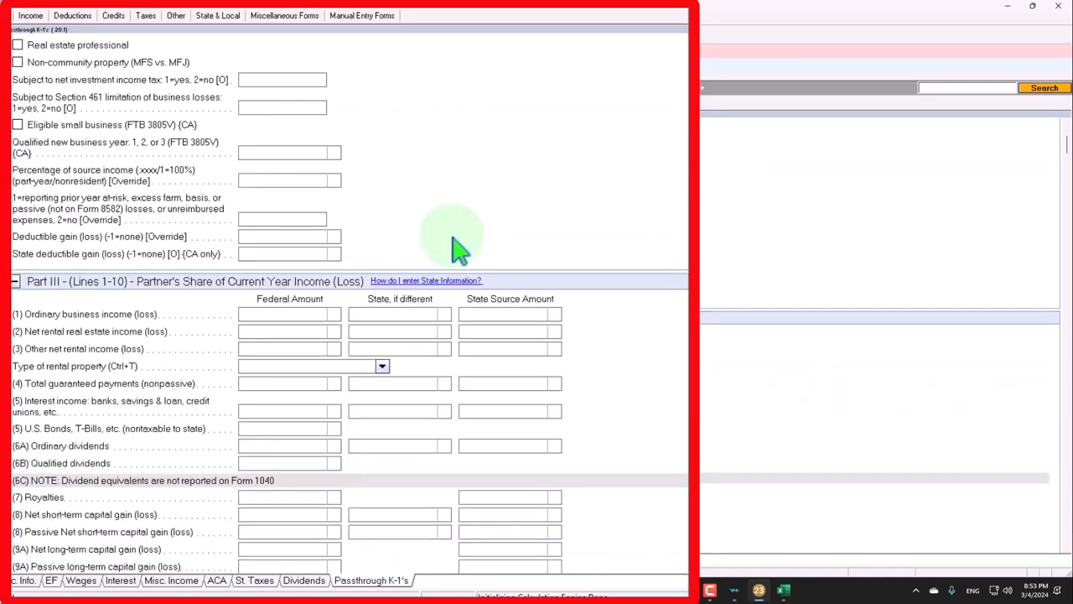
scroll(down, 3)
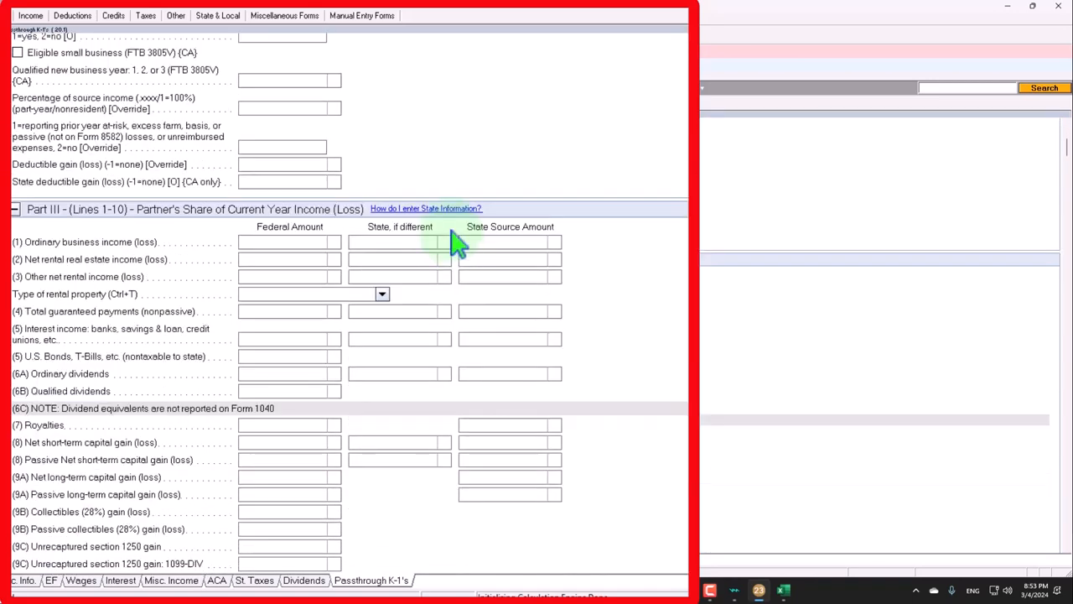